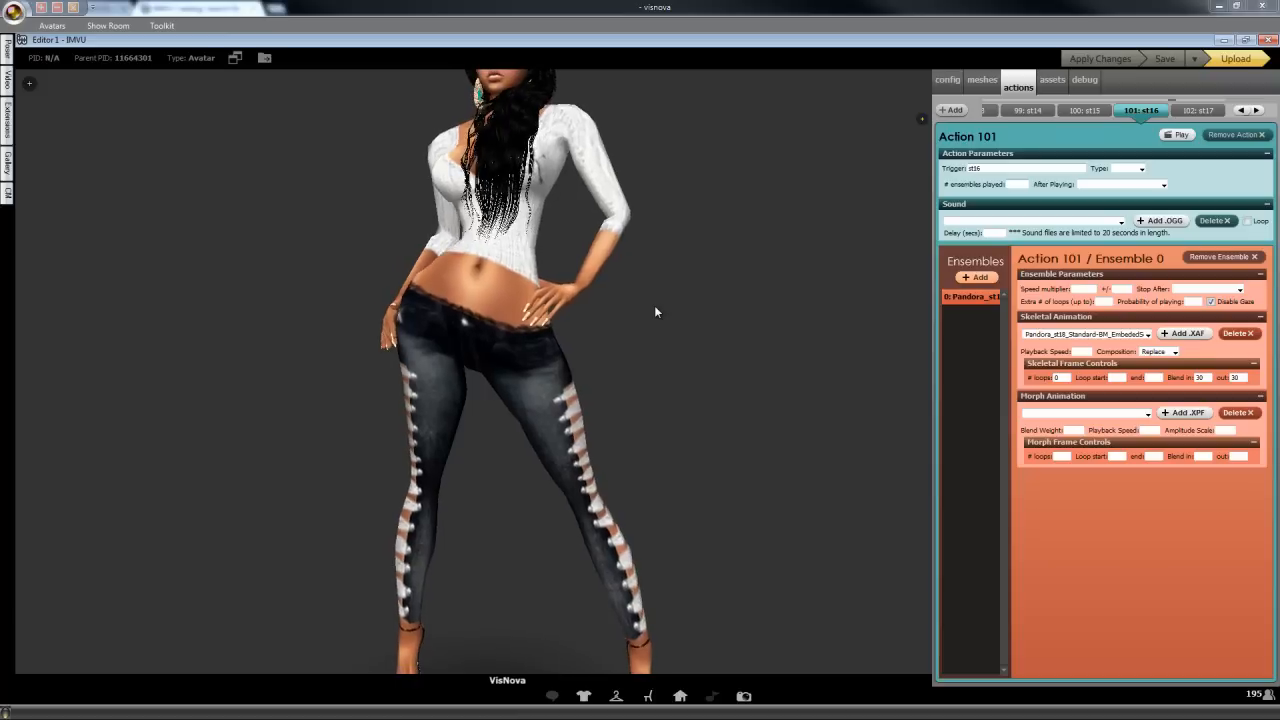
# Select Action 100 (trigger st15) and play its pose on the avatar
pyautogui.click(1095, 110)
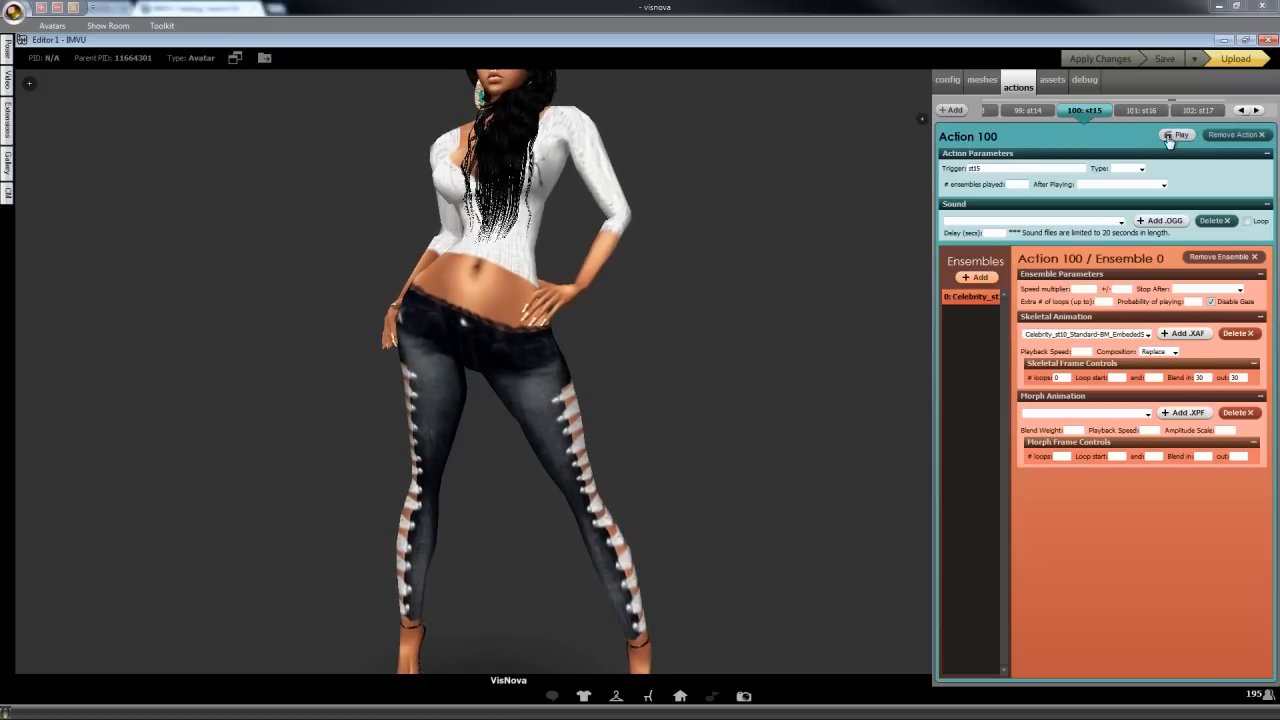
pyautogui.click(1177, 135)
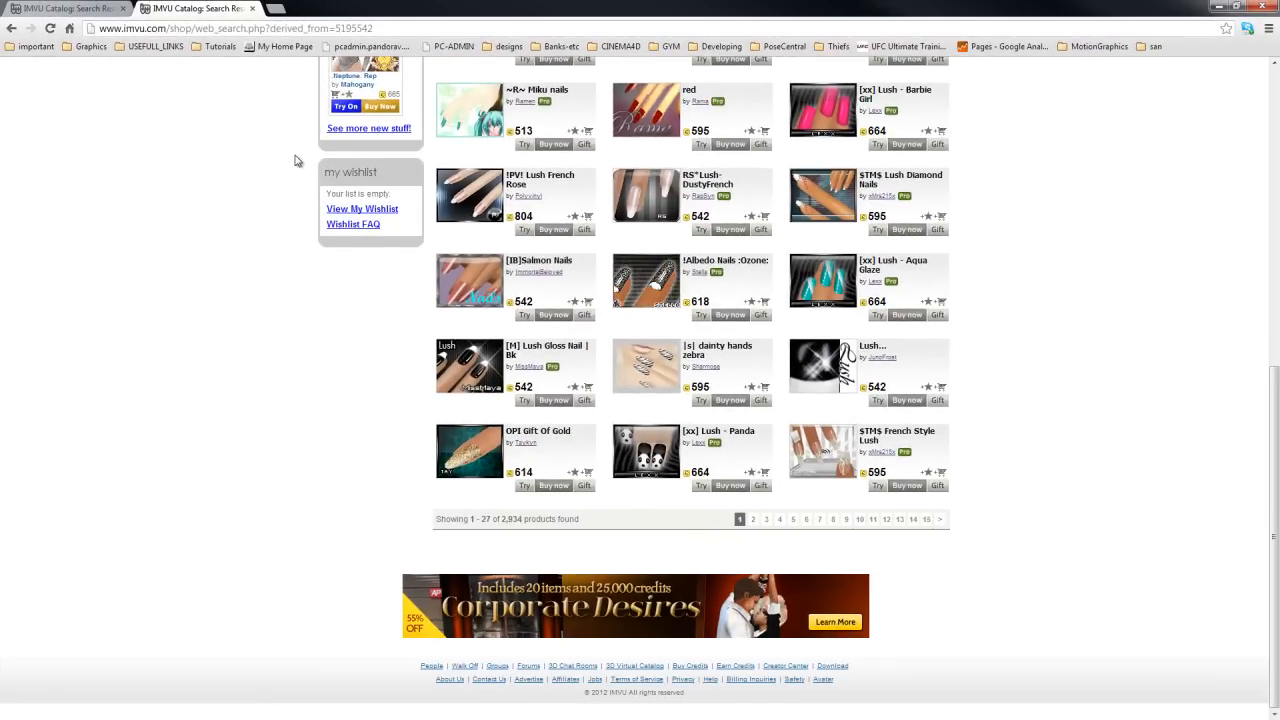
# Scroll the nail results to view Lush Sailor Gal, Lush Azure and Dainty Red Nails
pyautogui.scroll(3)
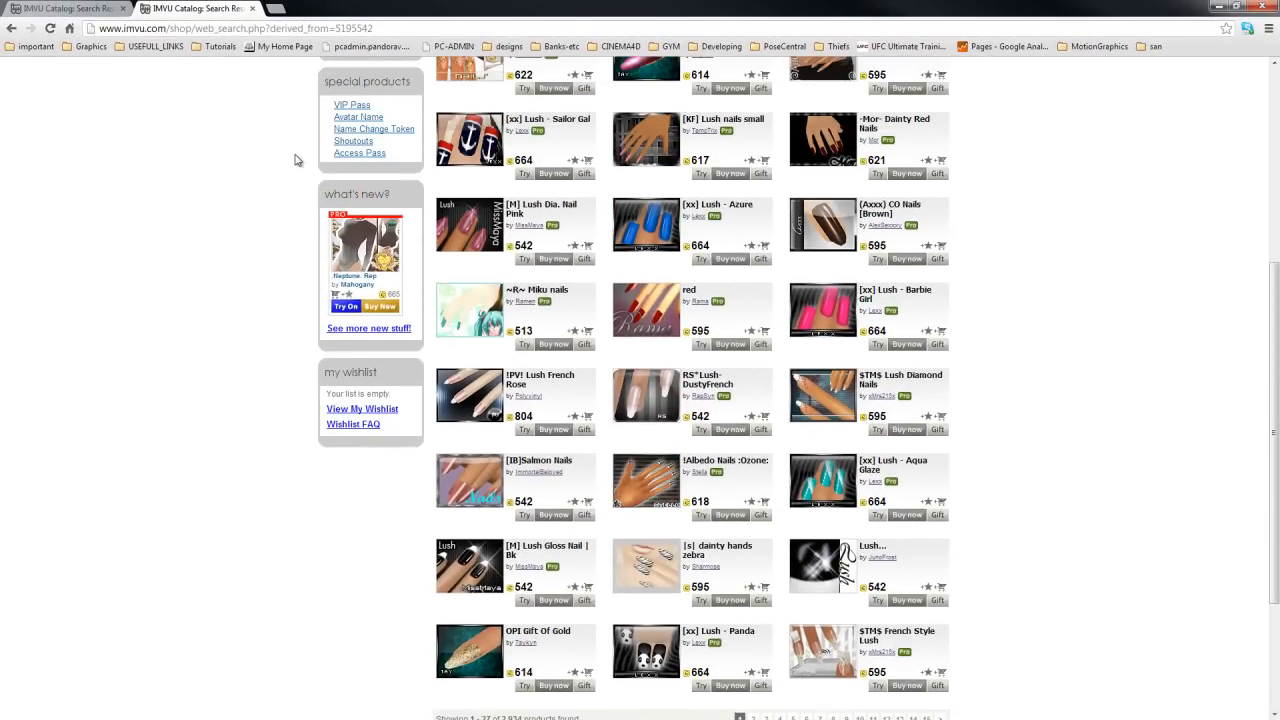